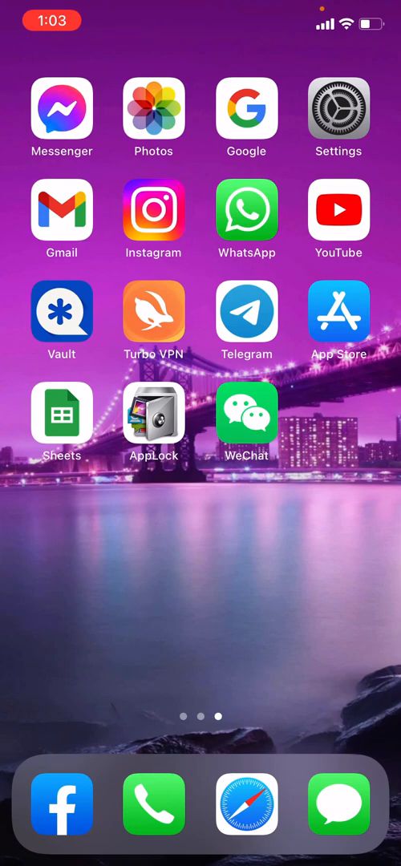
# Launch WeChat from the home screen to reach its login screen
pyautogui.click(246, 417)
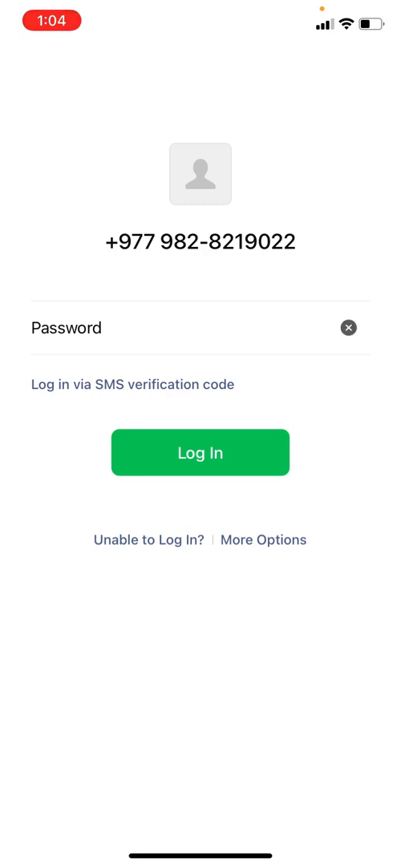
# Log in with the entered password to open the Chats list
pyautogui.click(200, 453)
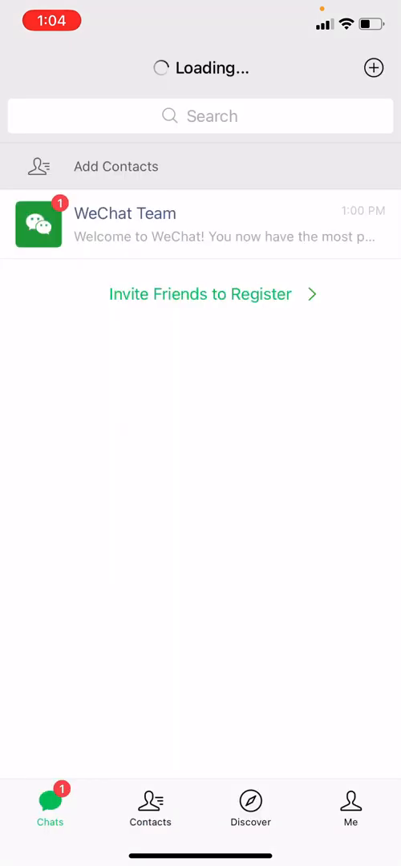